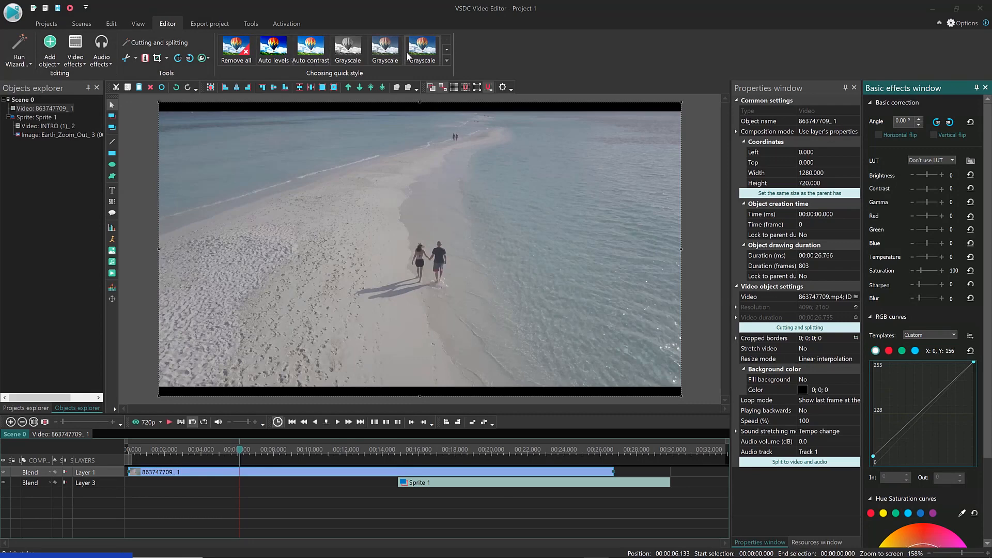
# - Glance at the export options, return to editing, and bring up the beach video's context menu
pyautogui.click(209, 23)
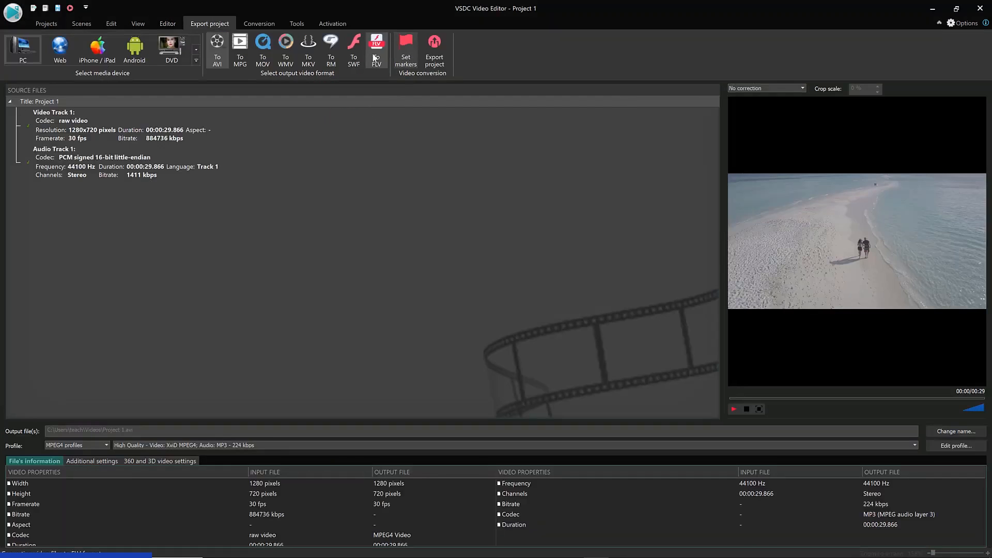
pyautogui.click(167, 23)
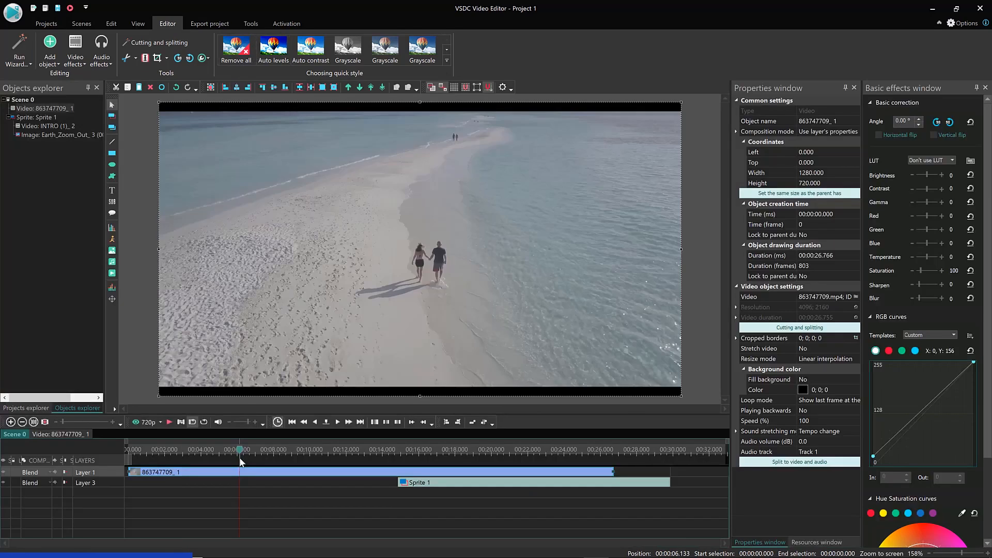
pyautogui.rightClick(240, 461)
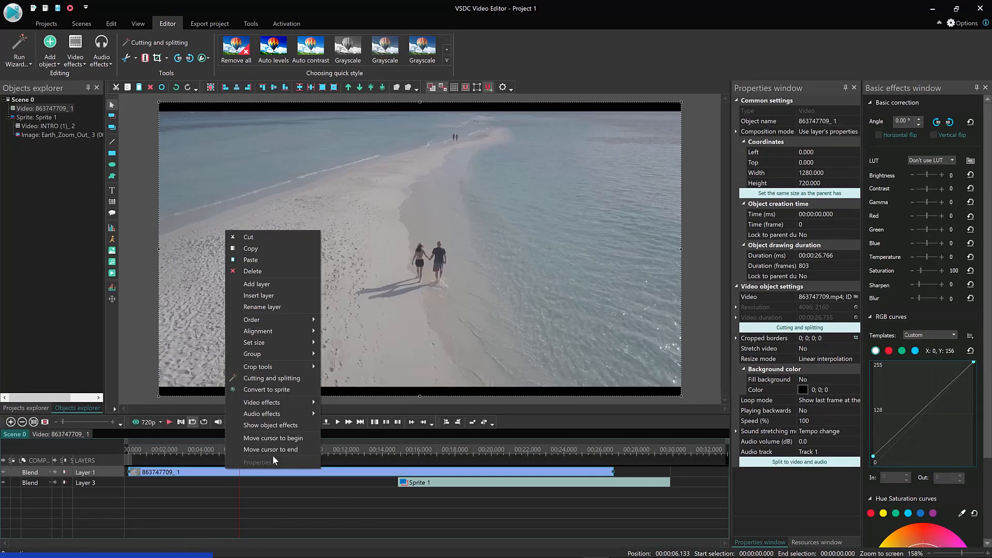
pyautogui.moveTo(272, 449)
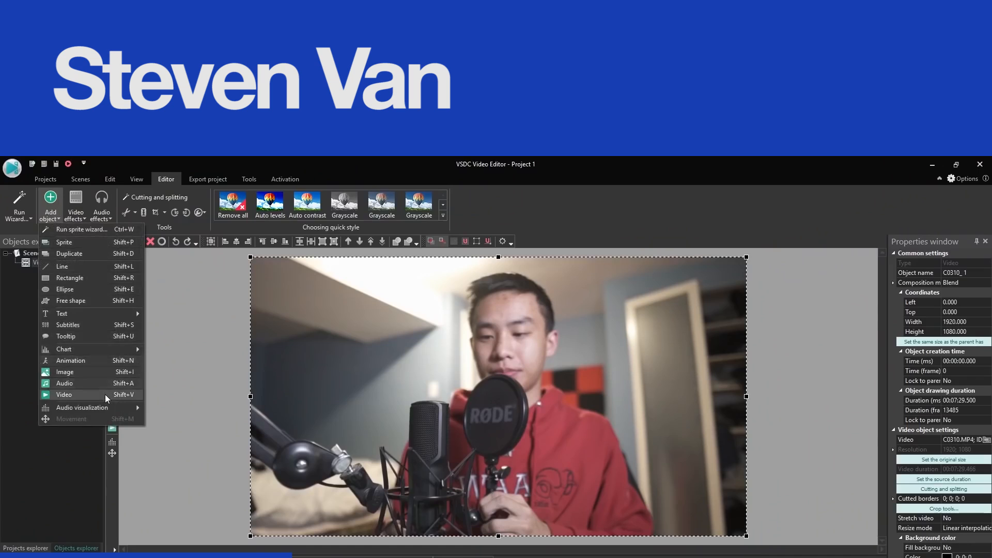
# - Add a video object and accept the default timeline position settings
pyautogui.click(64, 394)
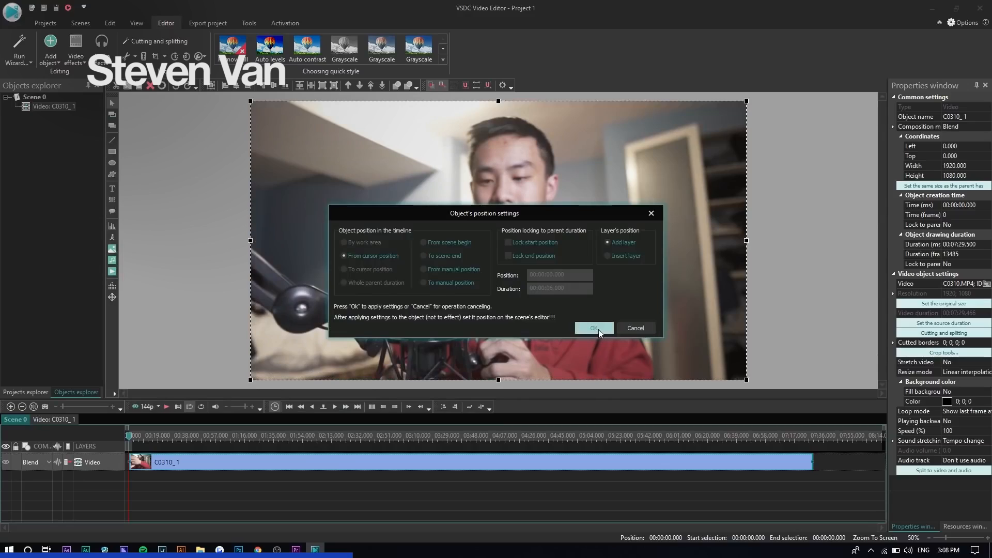
pyautogui.click(592, 328)
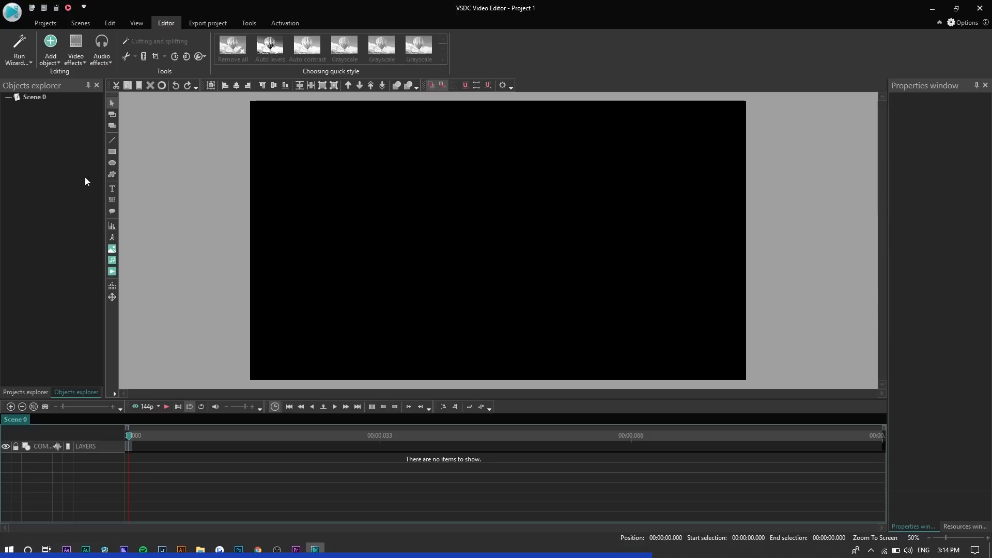
# - Create a STEVEN text object at 400 pt and browse the font list for a bold font
pyautogui.click(111, 189)
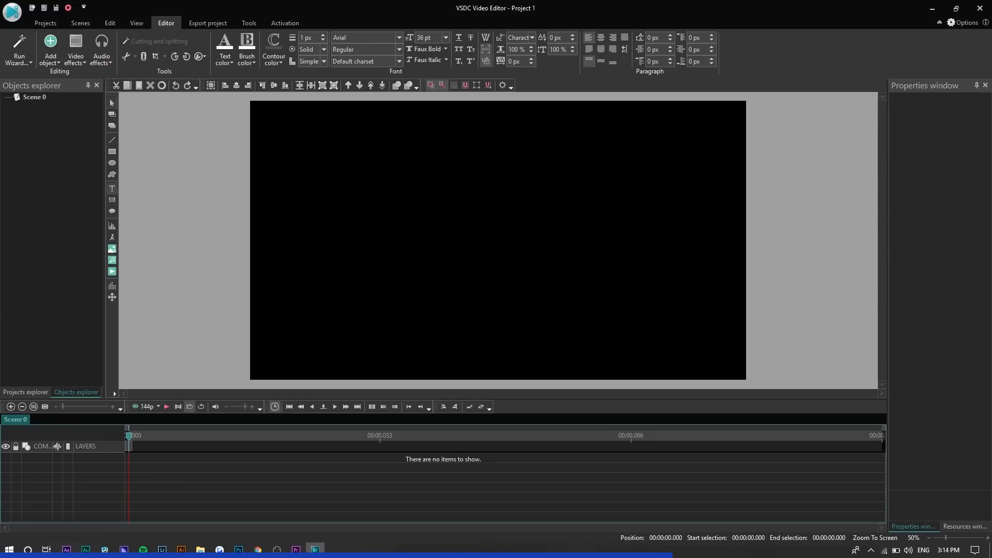
pyautogui.write('stev')
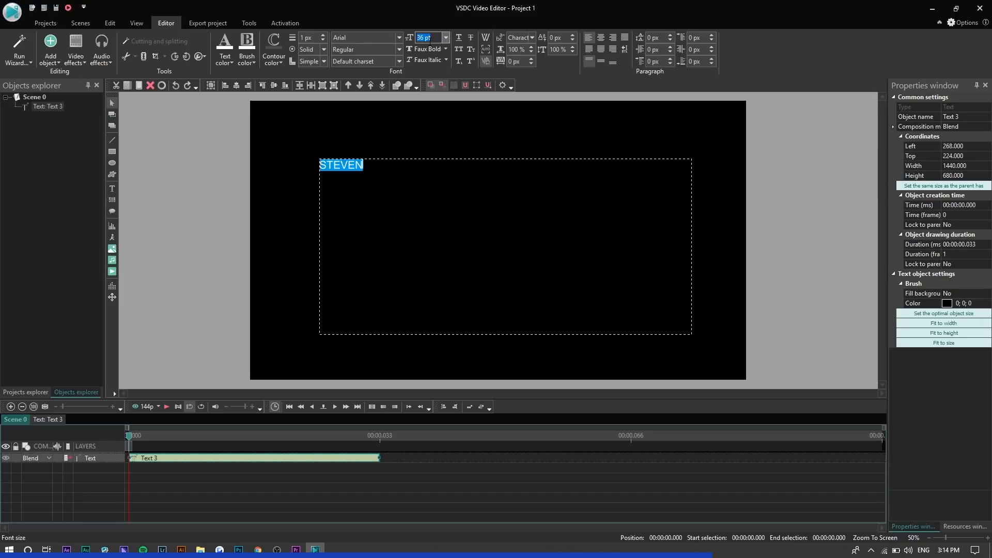
pyautogui.write('400')
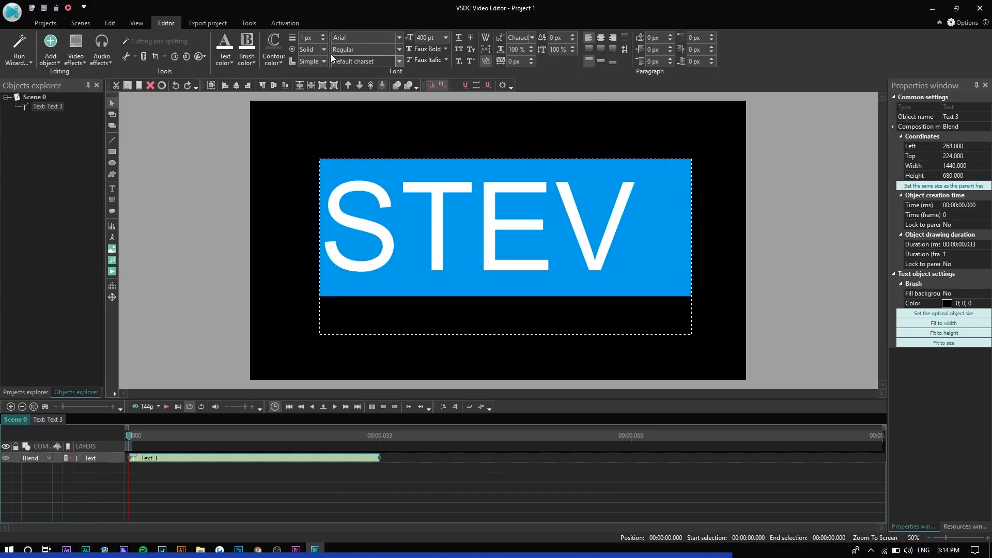
pyautogui.click(397, 38)
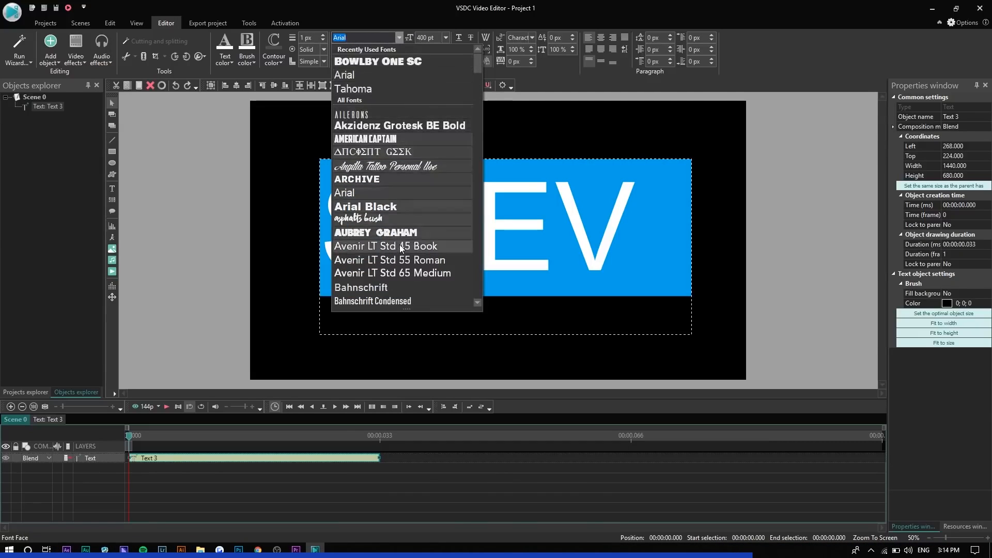
pyautogui.scroll(-3)
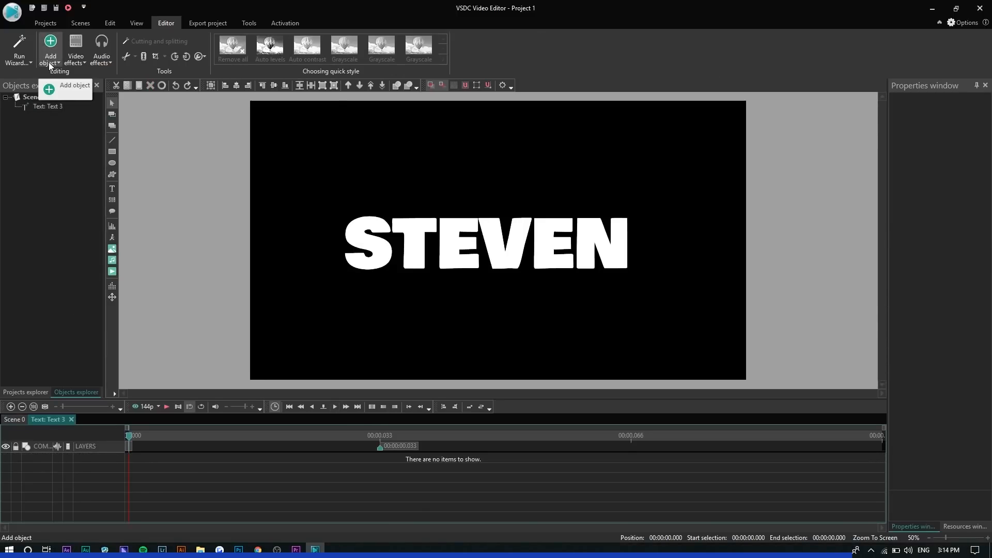
# - Insert the C0310 video clip as an object inside the STEVEN text
pyautogui.click(50, 48)
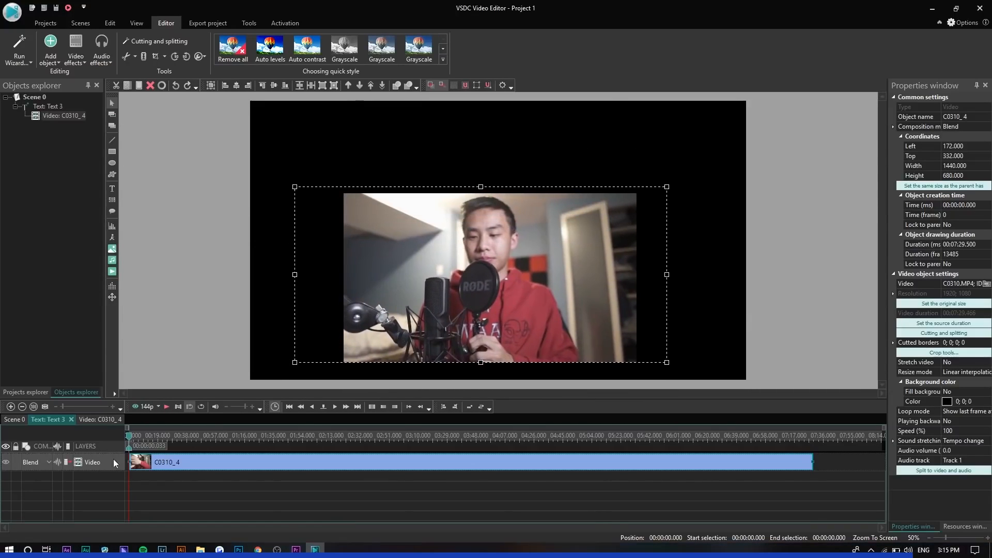
pyautogui.click(30, 462)
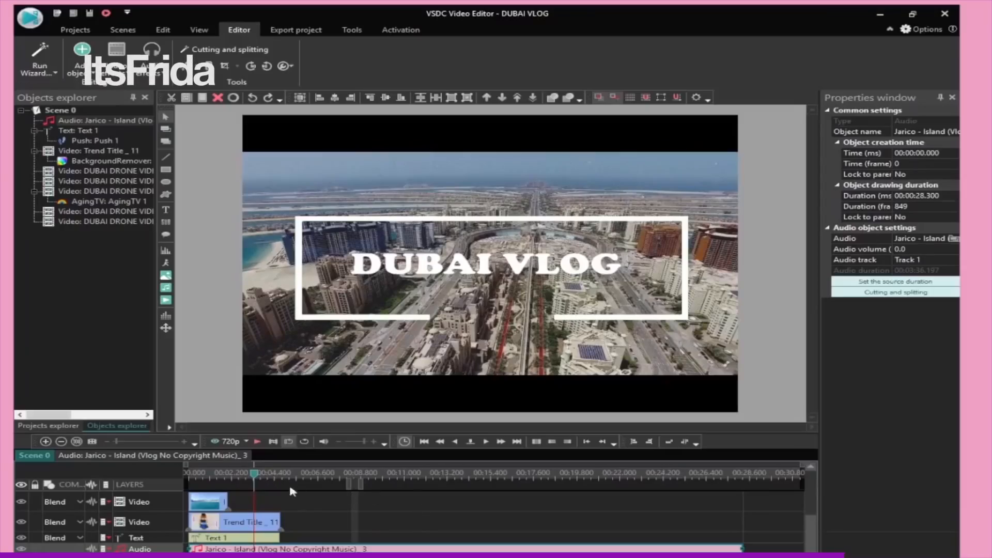
pyautogui.moveTo(458, 513)
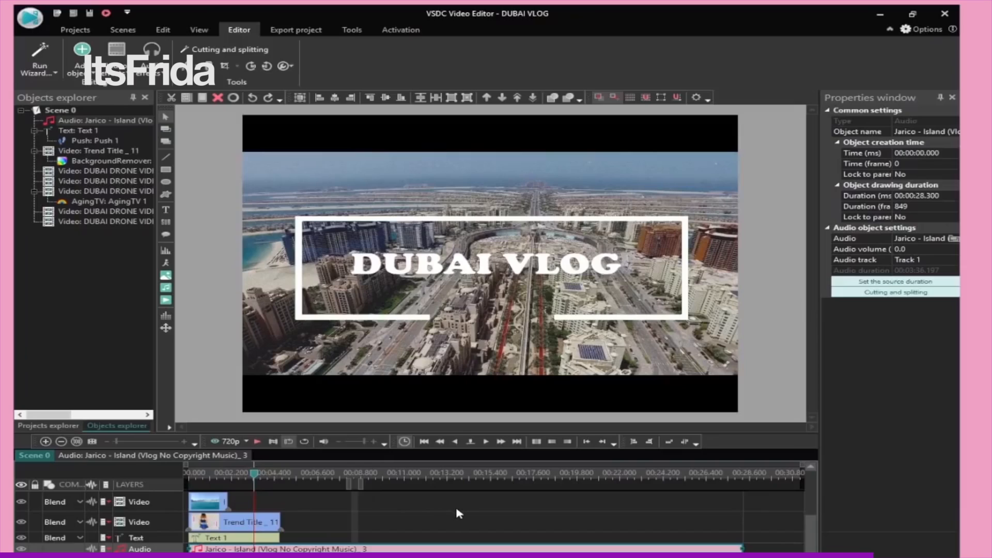